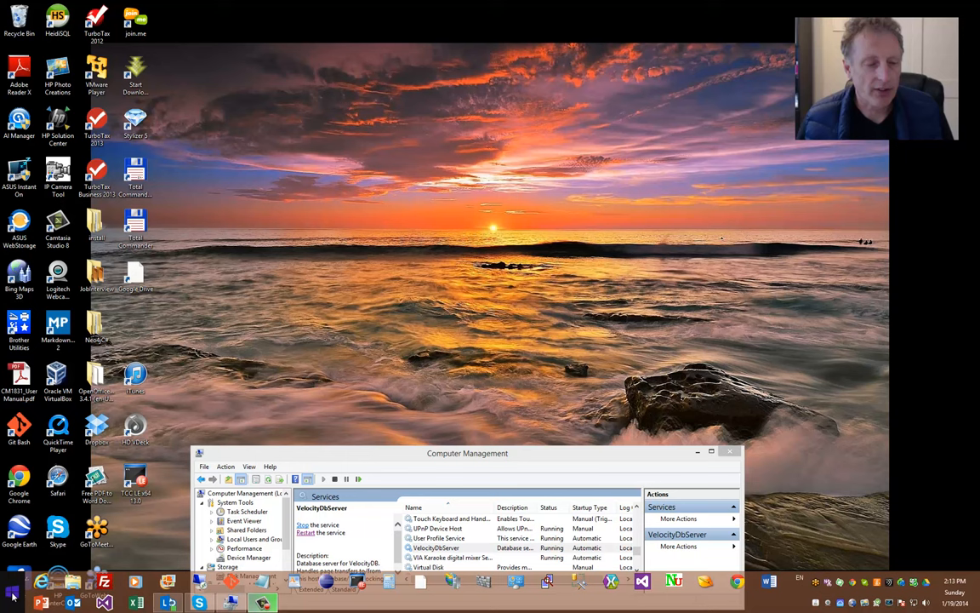
Step: Switch to the Visual Studio window holding the VelocityDb solution with DatabaseLocking.xaml
left_click(12, 593)
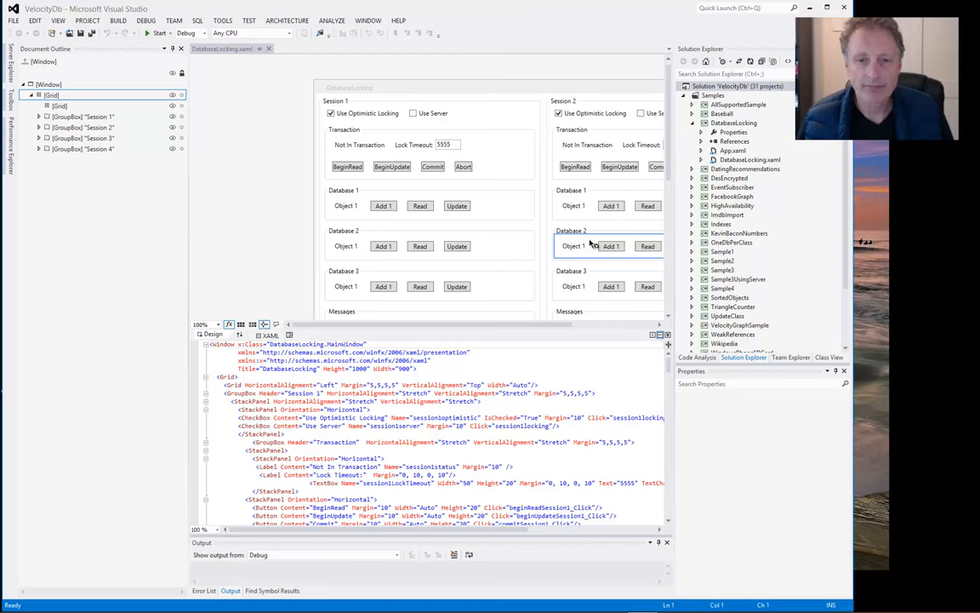
Step: Select the DatabaseLocking project in Solution Explorer and bring up its context actions
left_click(734, 122)
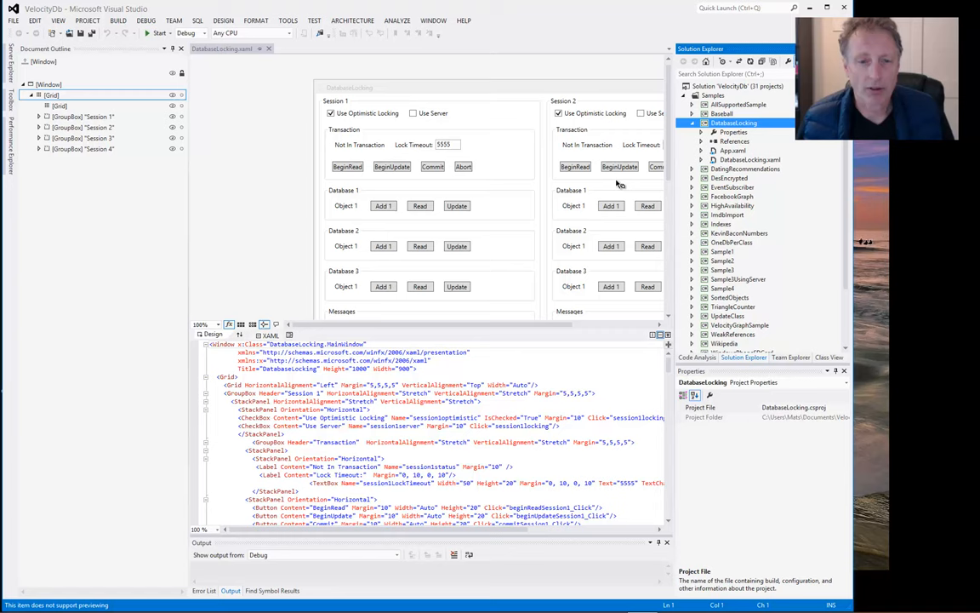
right_click(733, 122)
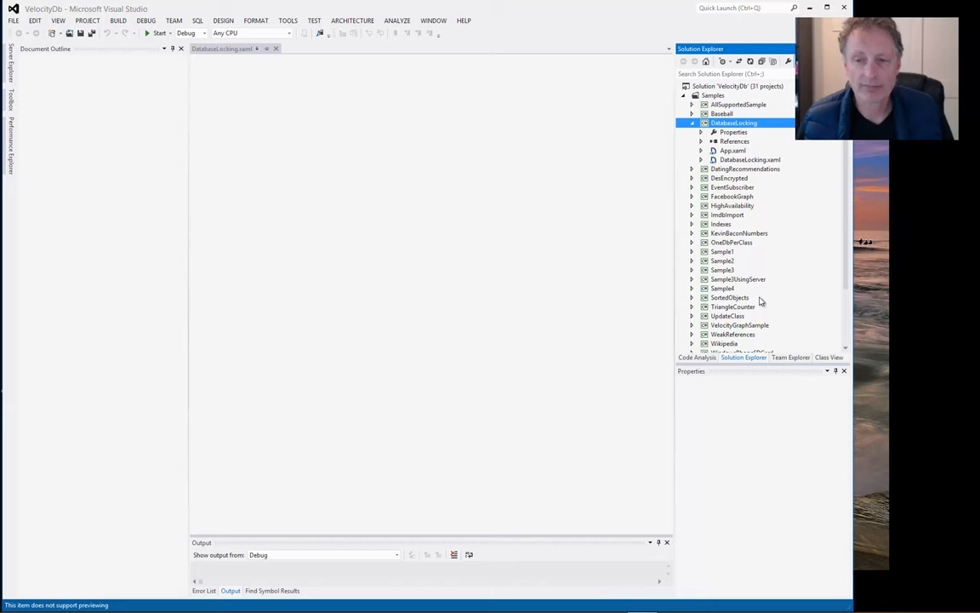
Step: Launch the DatabaseLocking sample so its window shows Sessions 1 to 4
left_click(160, 33)
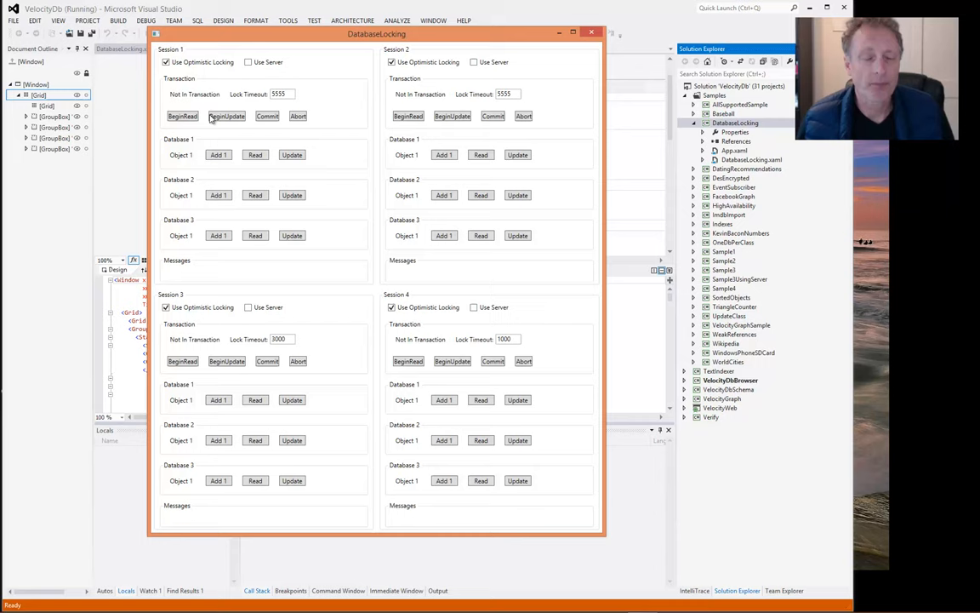
mouse_move(339, 74)
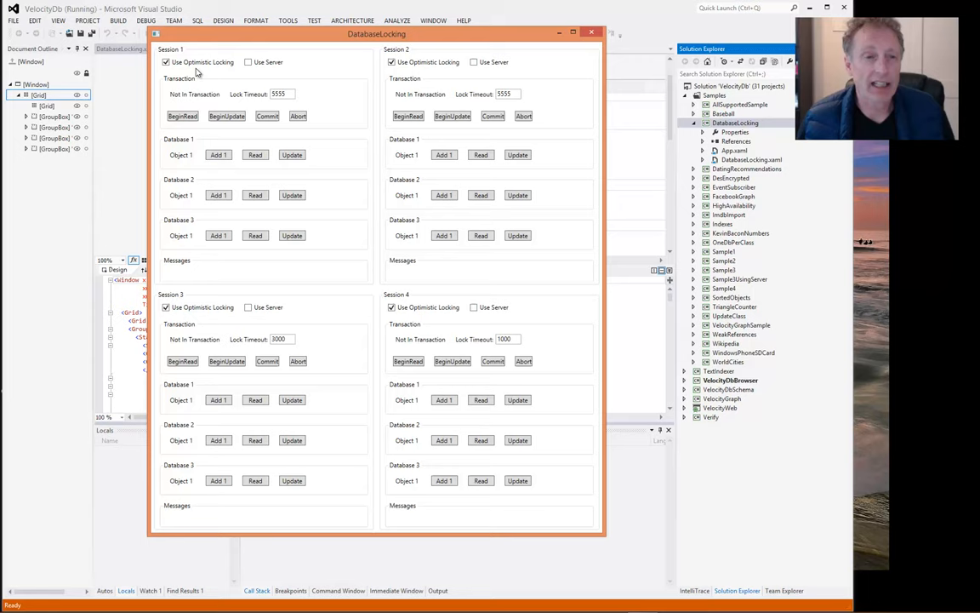
left_click(166, 61)
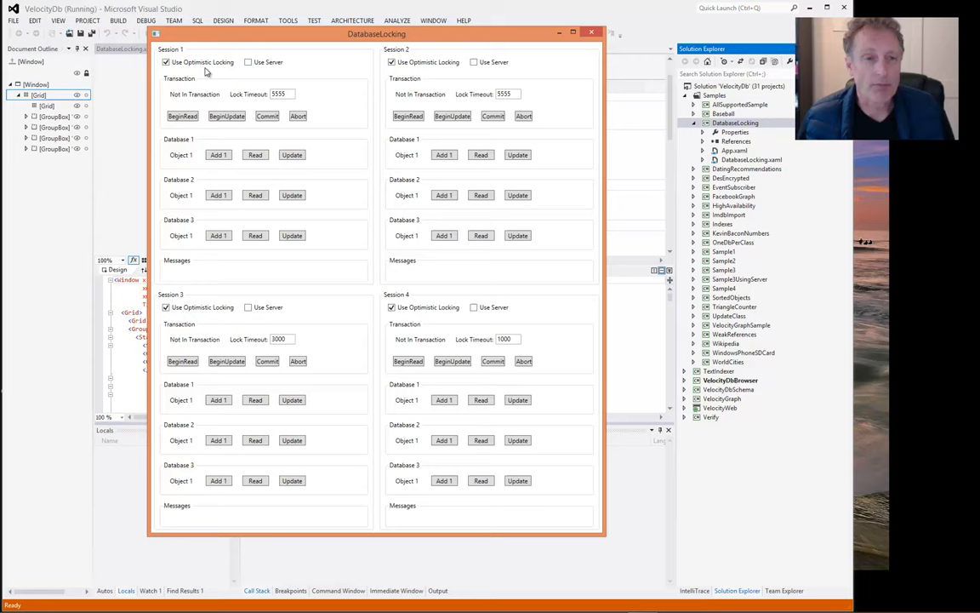
mouse_move(202, 70)
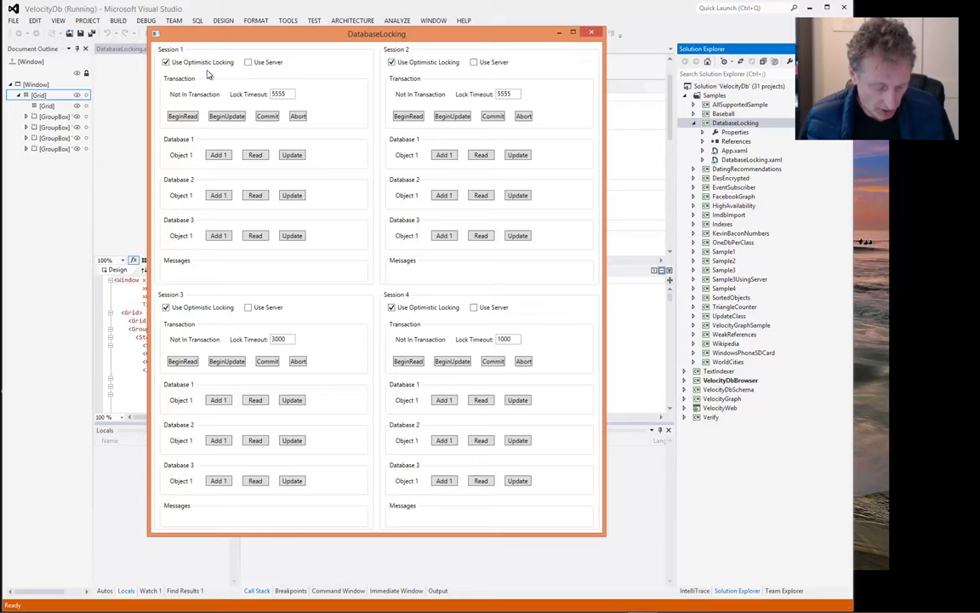
mouse_move(221, 78)
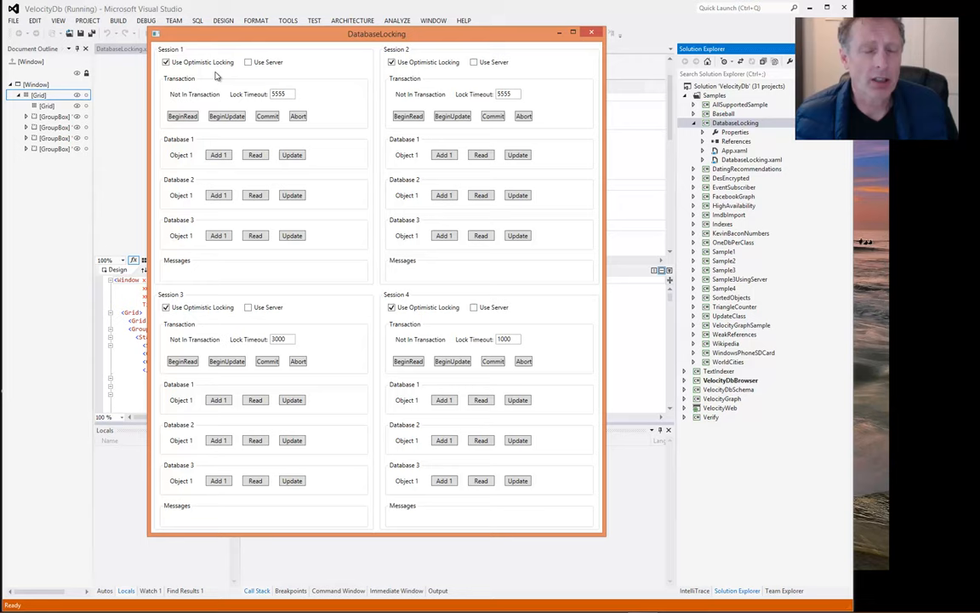
mouse_move(210, 75)
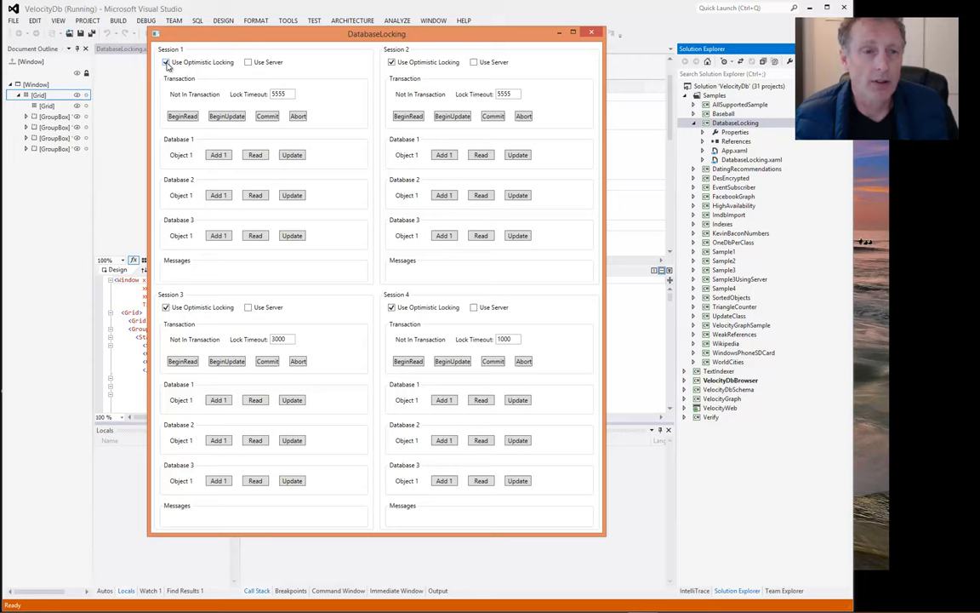
Step: Turn off Use Optimistic Locking in Session 1 and enable Use Server in Session 2
left_click(166, 63)
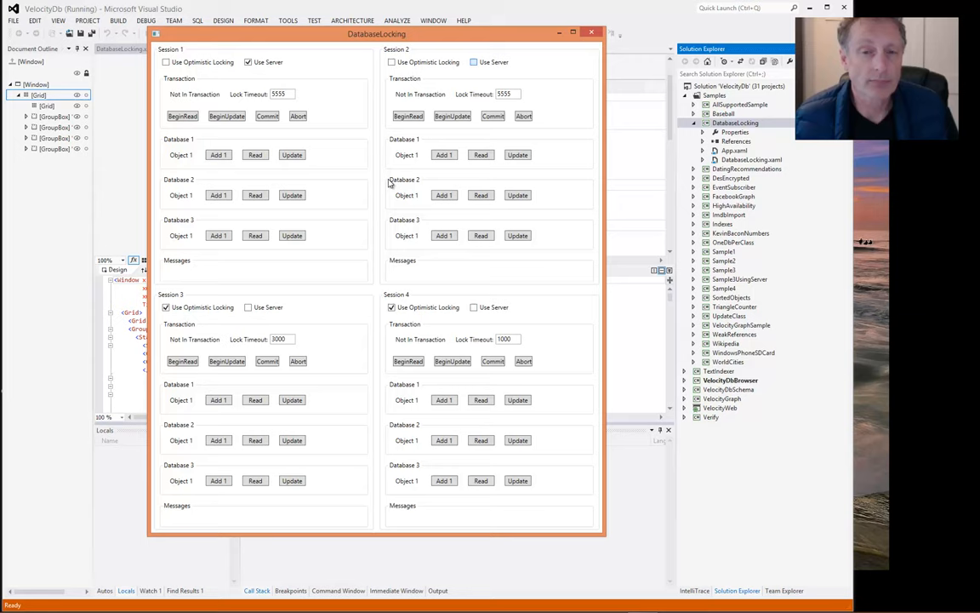
left_click(474, 61)
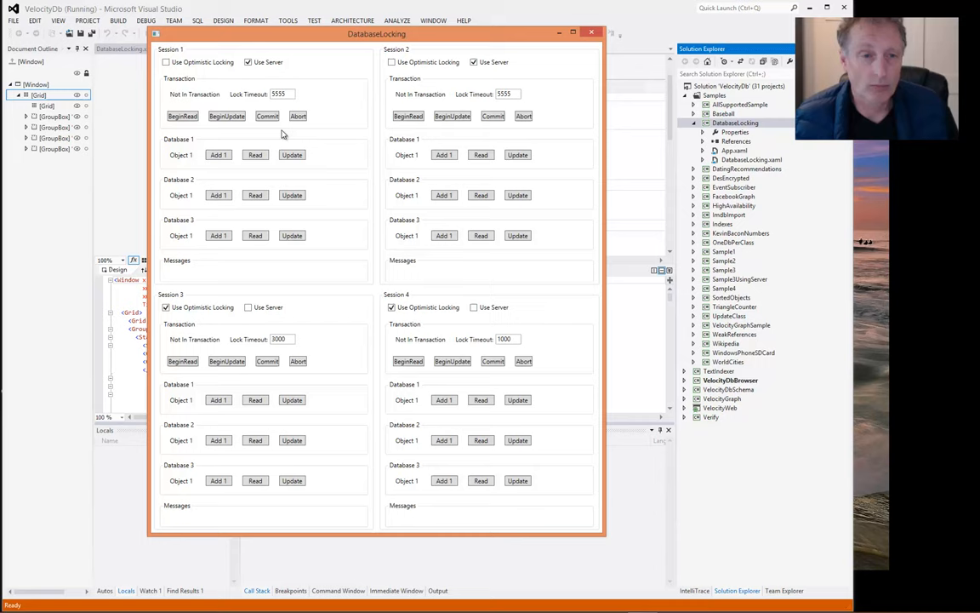
Step: Begin an update transaction in Session 1, then another in Session 2
left_click(226, 115)
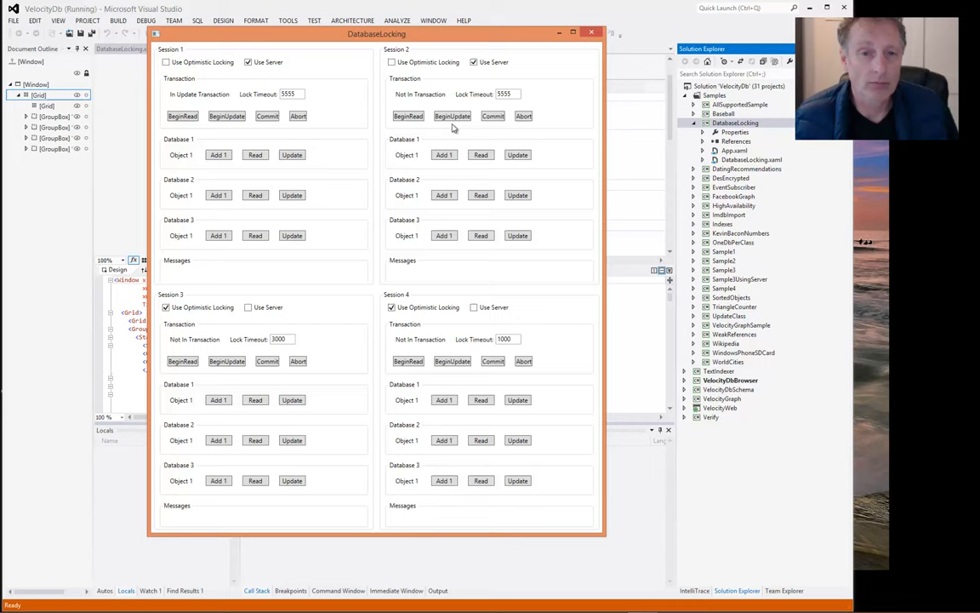
left_click(452, 116)
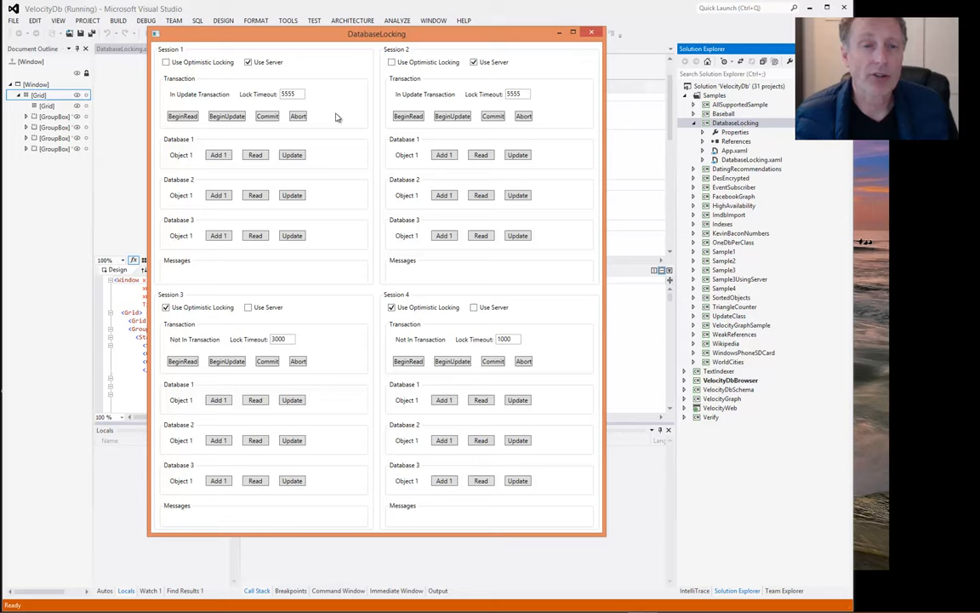
mouse_move(326, 113)
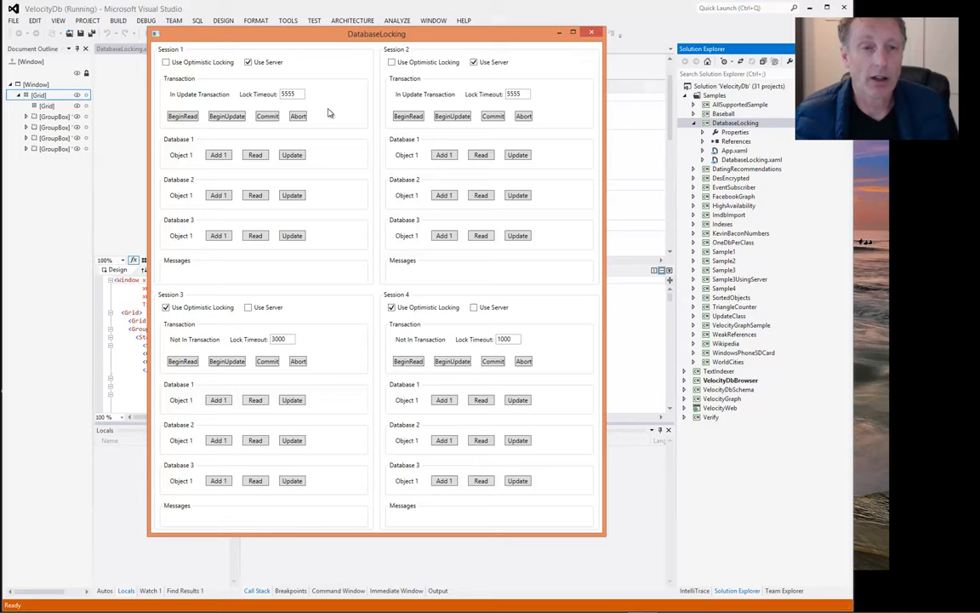
mouse_move(333, 110)
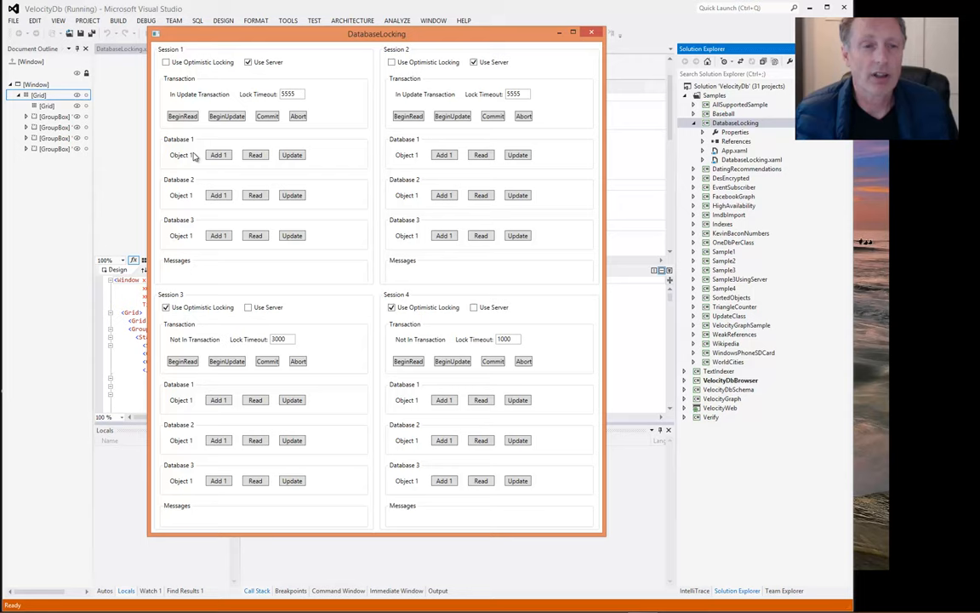
mouse_move(422, 190)
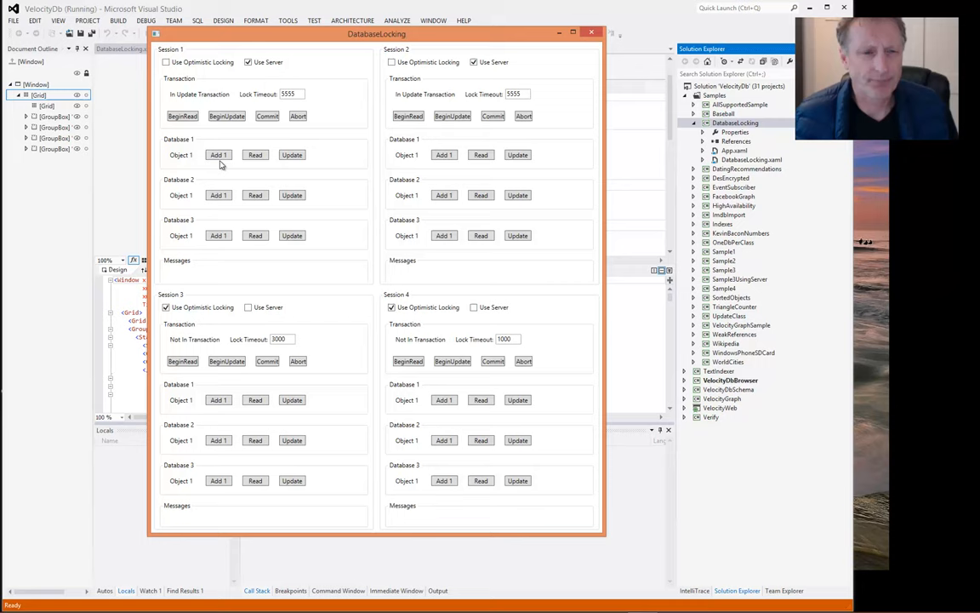
mouse_move(222, 170)
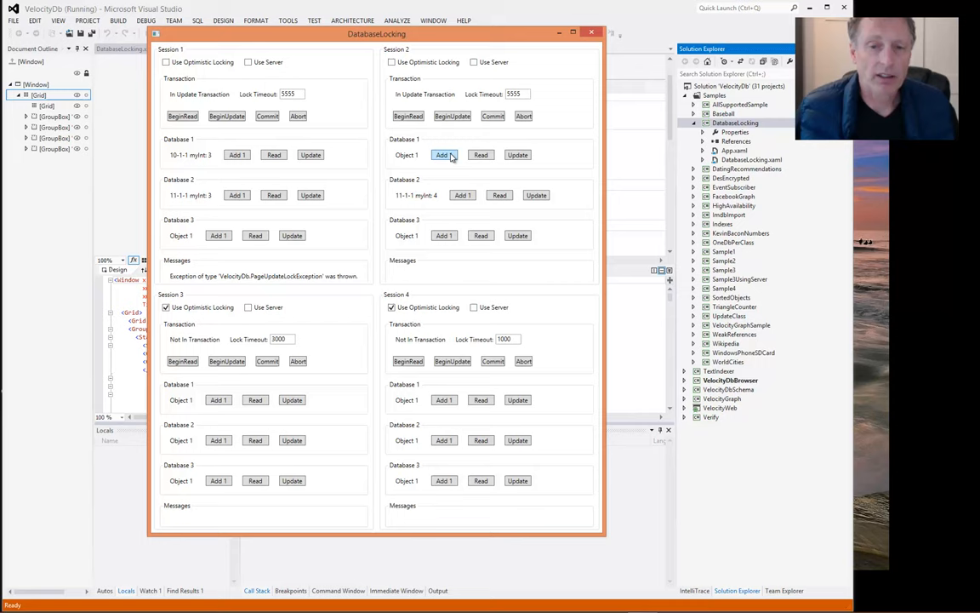
Step: Add an object to Database 1 in Session 2, then restore Session 1's optimistic locking
left_click(443, 154)
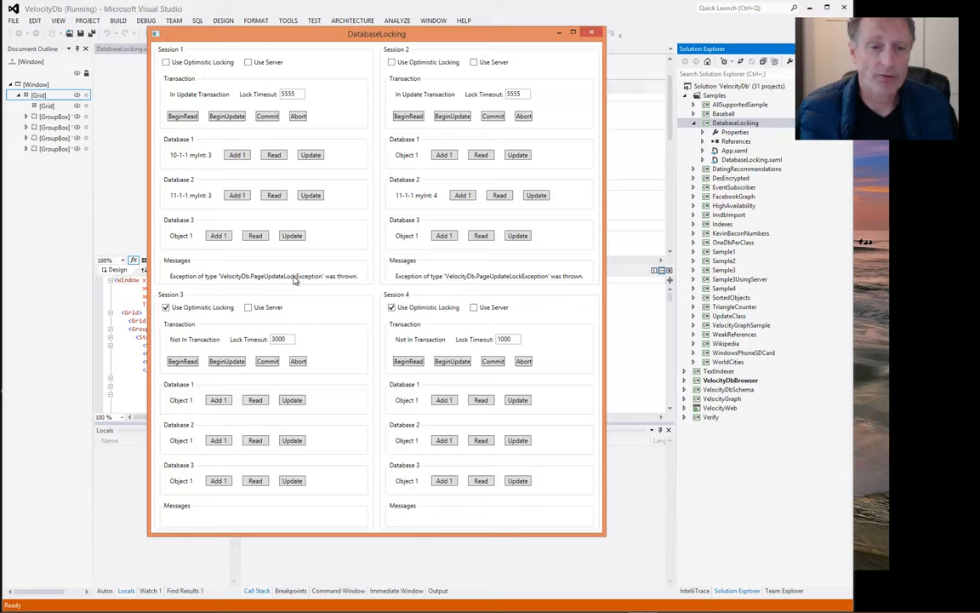
mouse_move(515, 111)
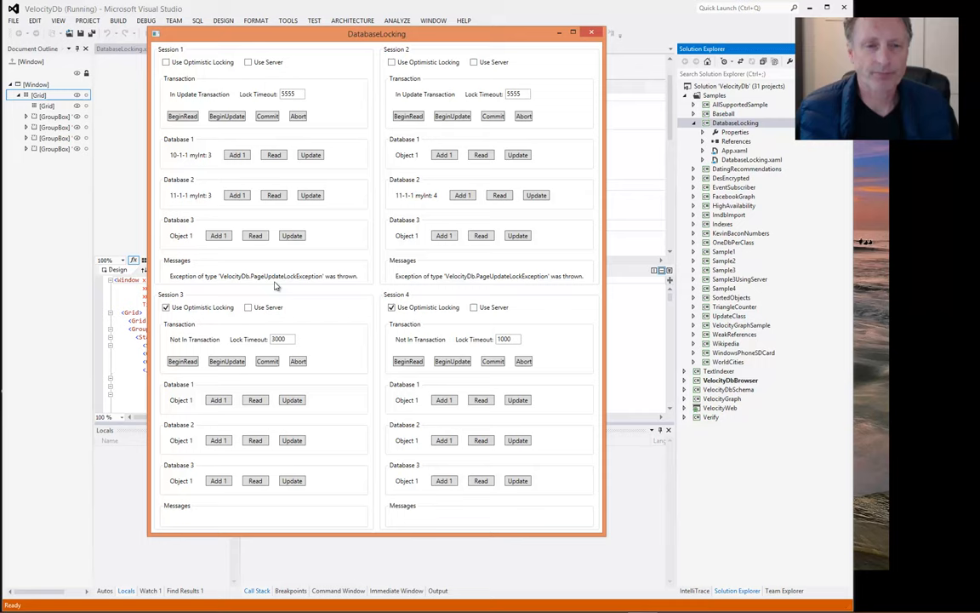
left_click(166, 61)
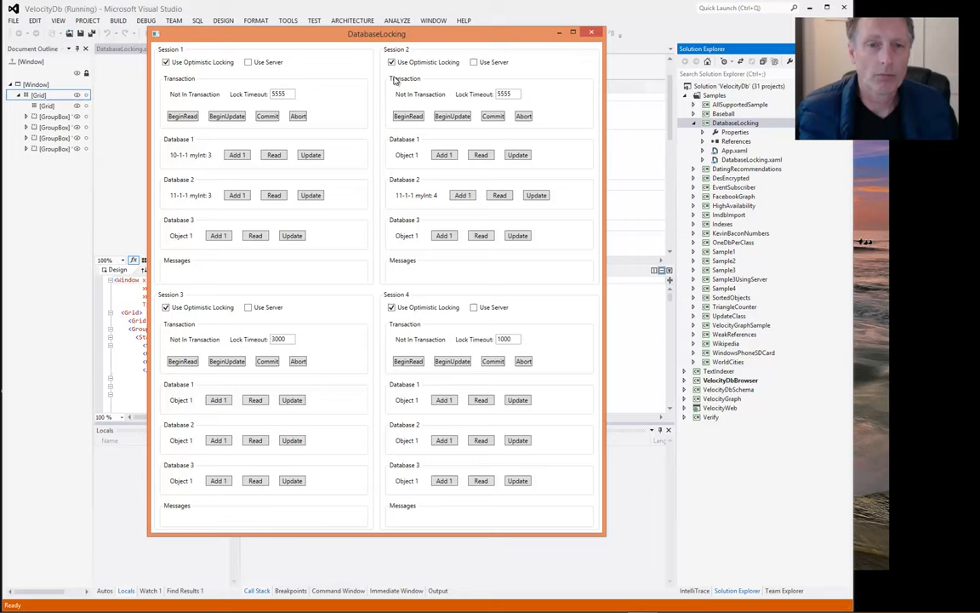
mouse_move(340, 187)
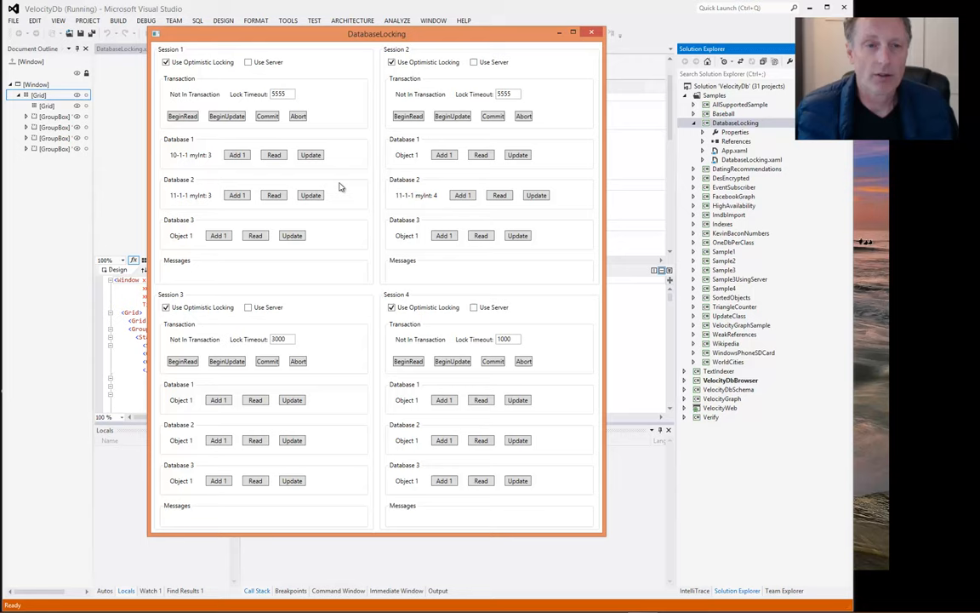
mouse_move(248, 131)
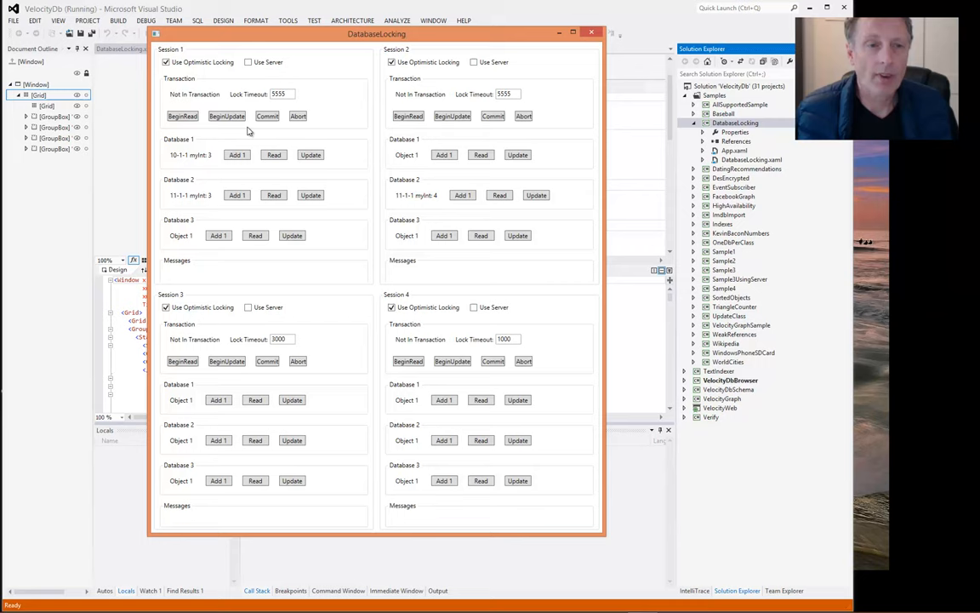
Step: Begin Session 1's update, increment Database 1's object in Session 2, then commit Session 1
left_click(227, 116)
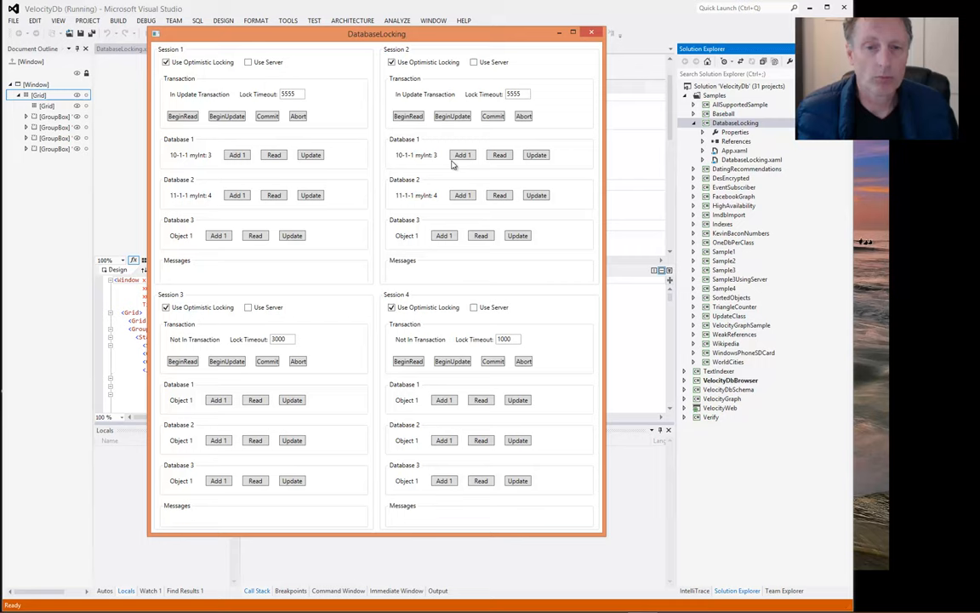
left_click(463, 195)
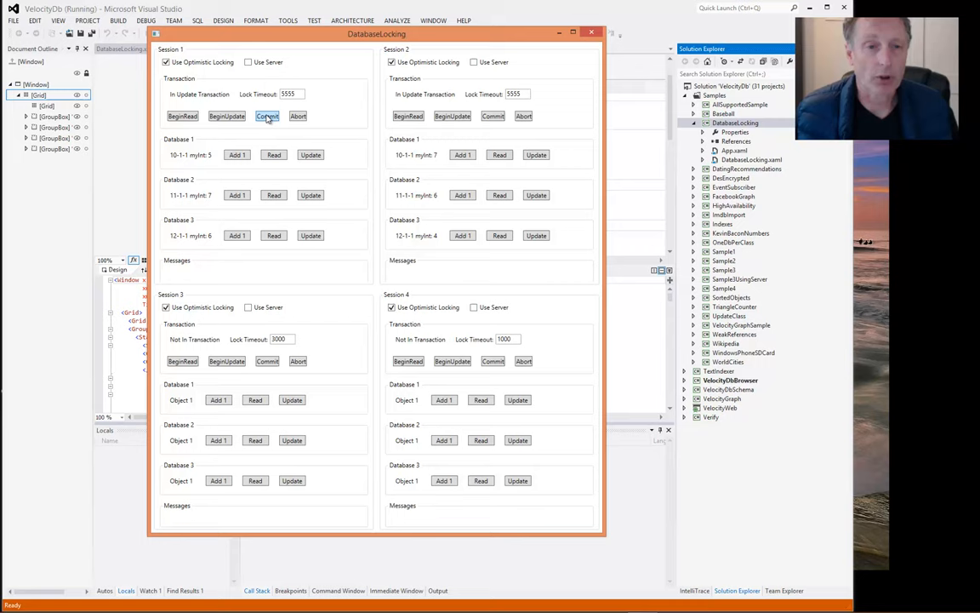
left_click(268, 116)
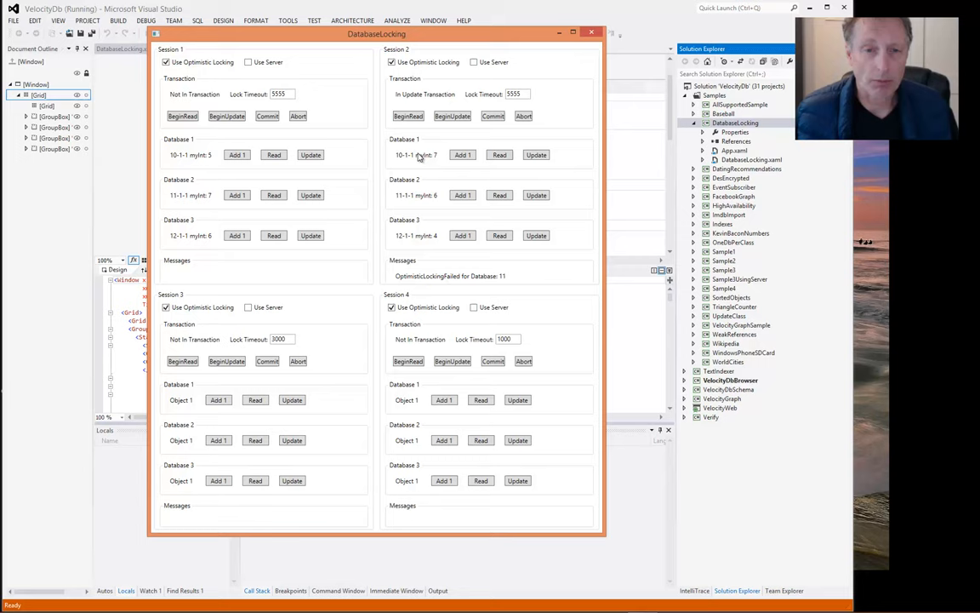
mouse_move(418, 247)
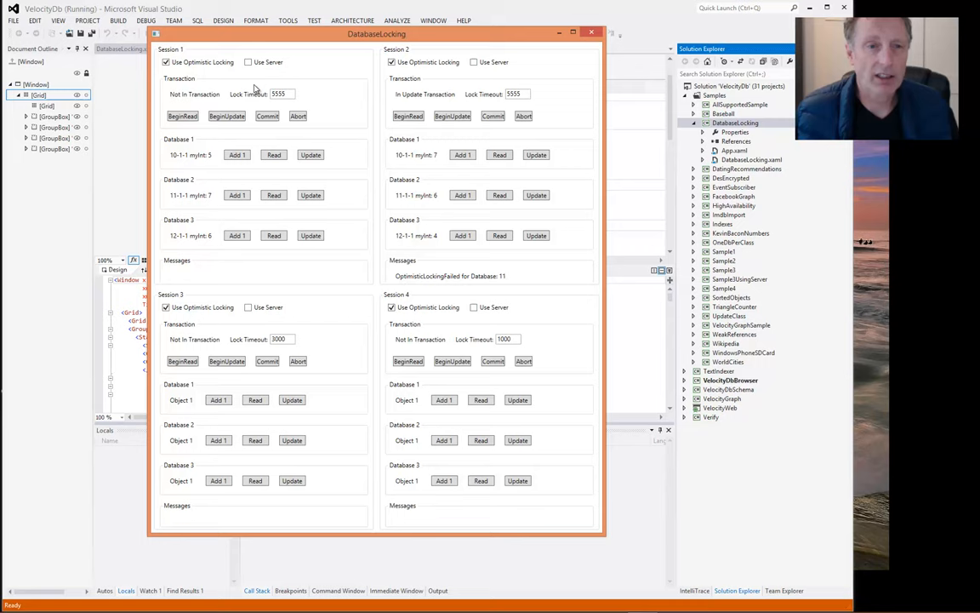
mouse_move(323, 141)
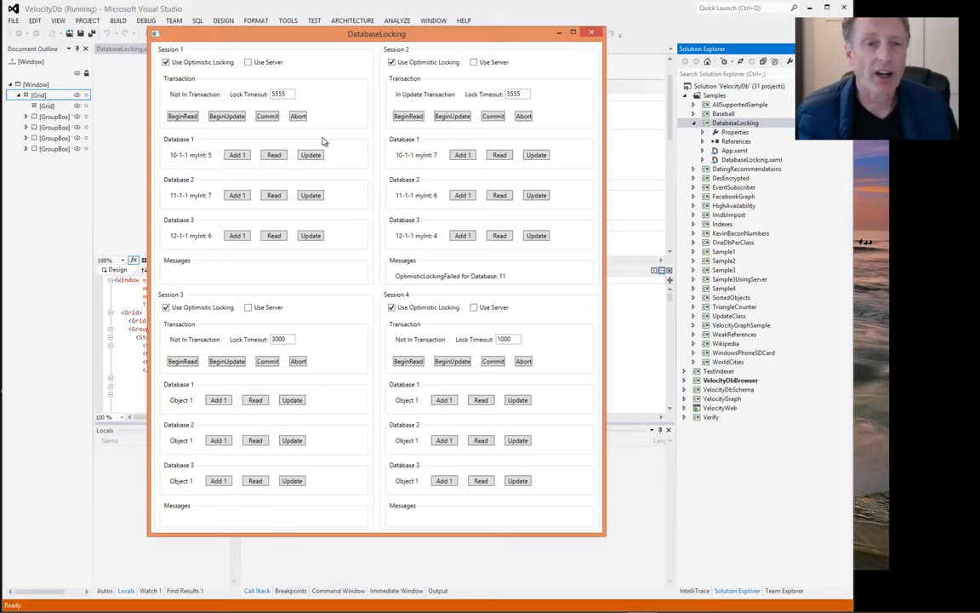
mouse_move(193, 151)
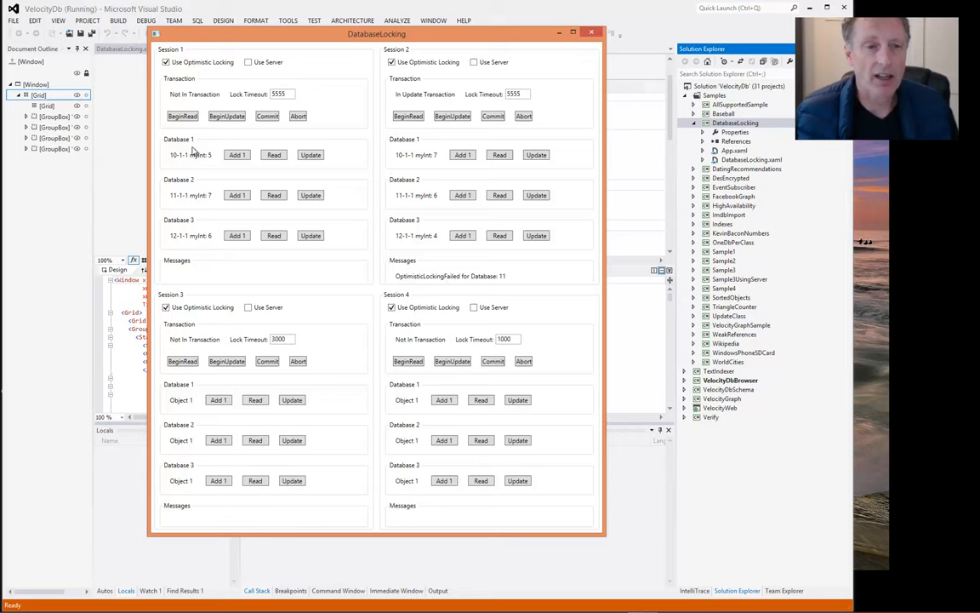
mouse_move(176, 165)
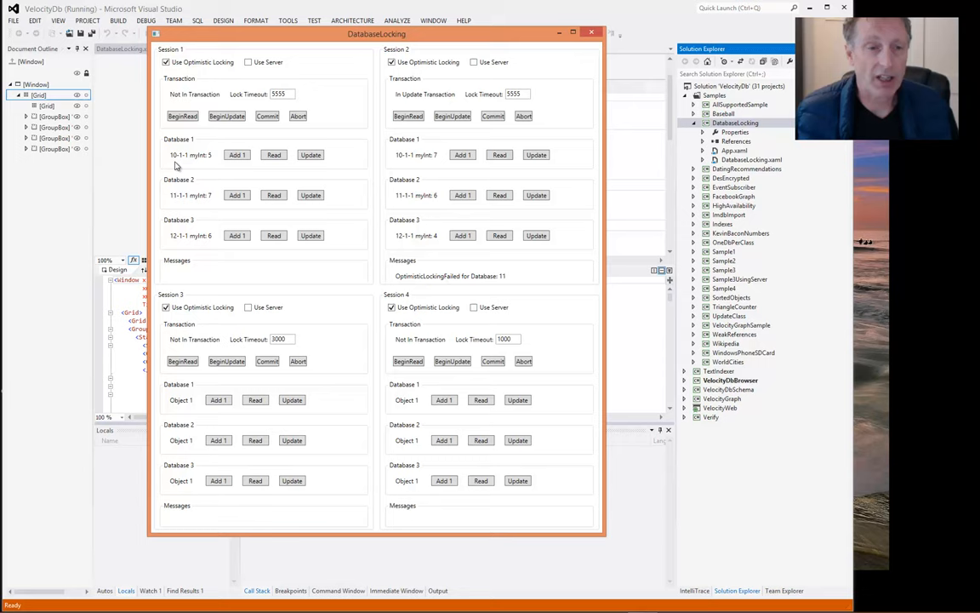
mouse_move(336, 211)
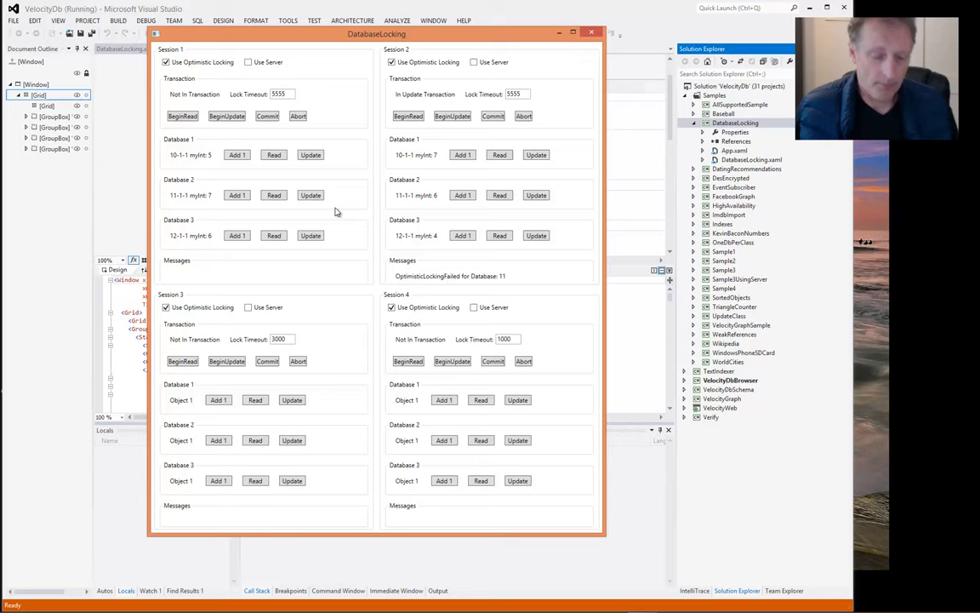